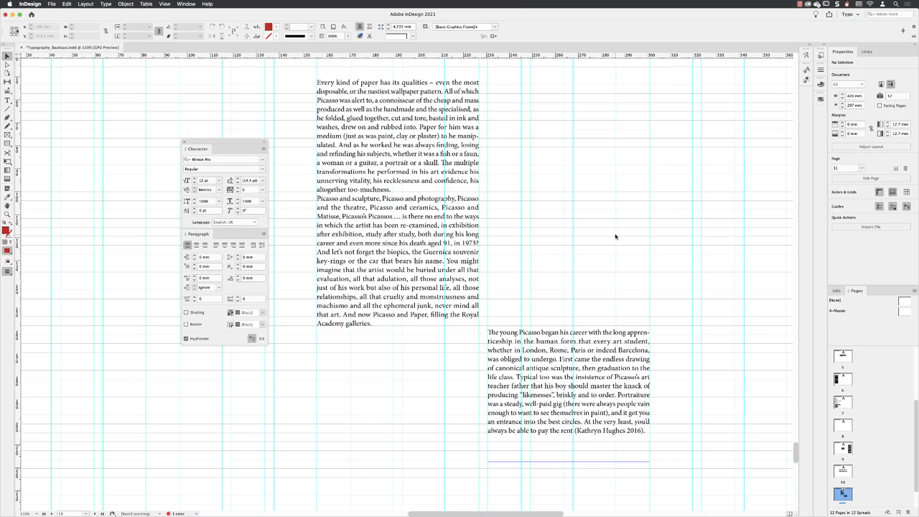
Cut the Picasso quote text out of its separate frame via the context menu.
{"action": "left_click", "coordinate": [551, 356]}
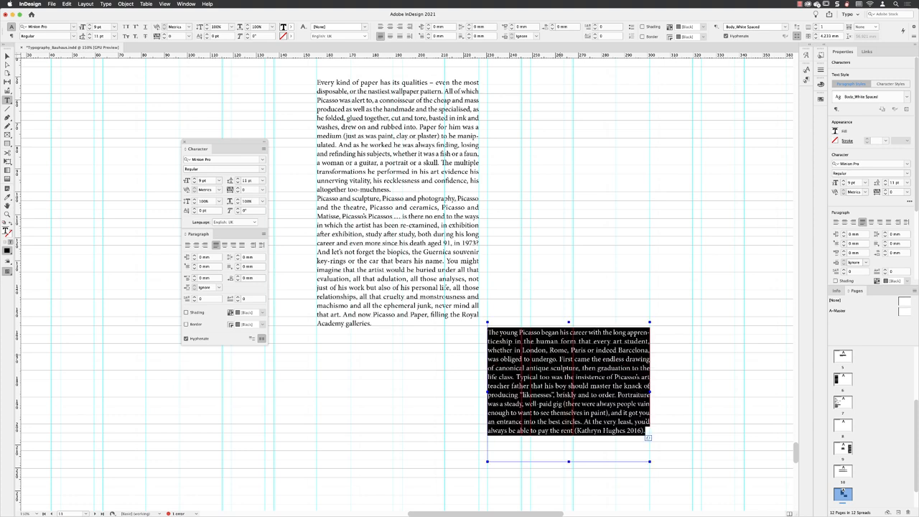
{"action": "right_click", "coordinate": [569, 381]}
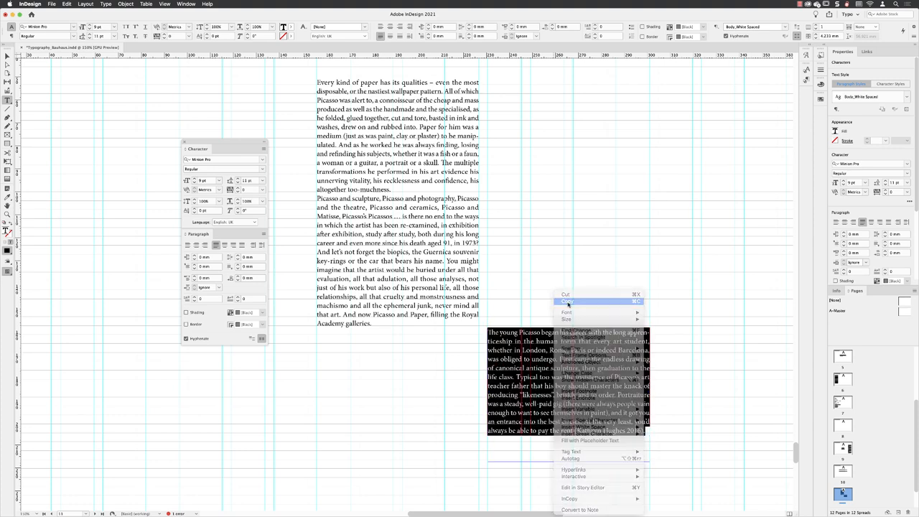
{"action": "left_click", "coordinate": [566, 294]}
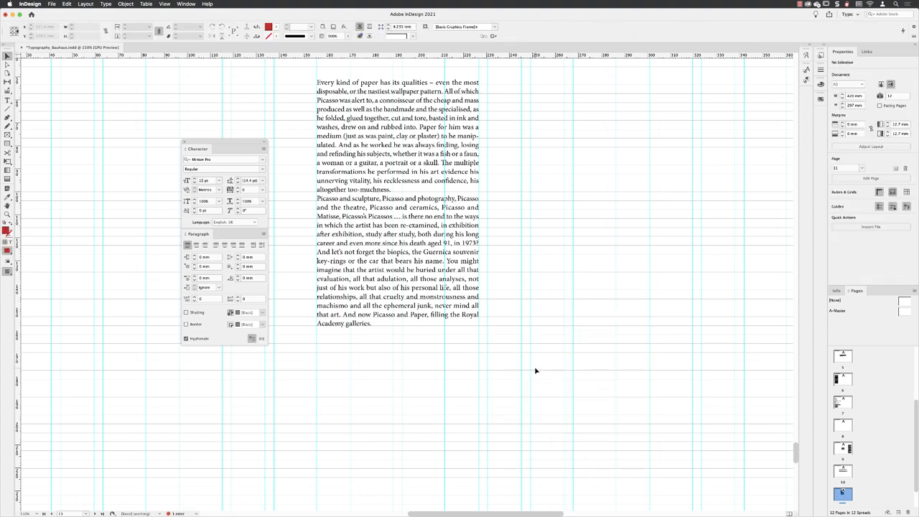
Paste the quote into the main column as a new paragraph after the first paragraph.
{"action": "left_click", "coordinate": [390, 185]}
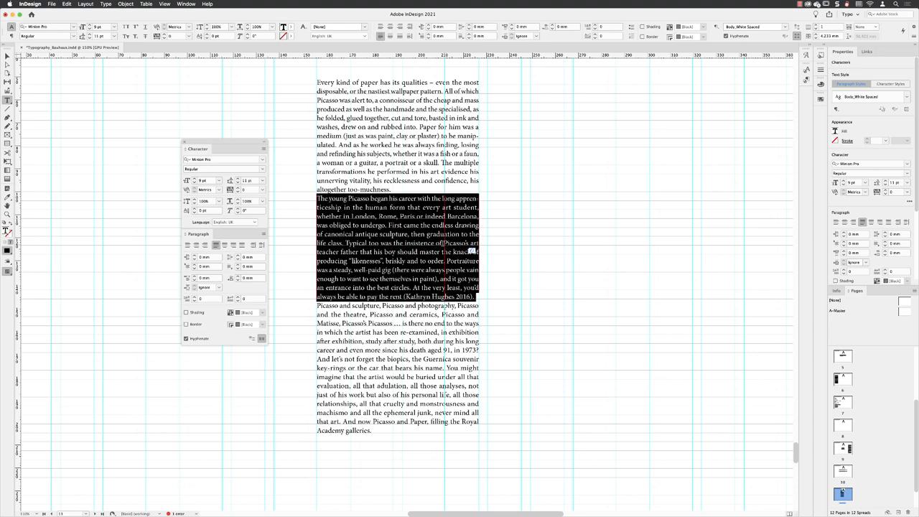
Style the quote Italic with left/right indents and space before and after.
{"action": "left_click", "coordinate": [263, 169]}
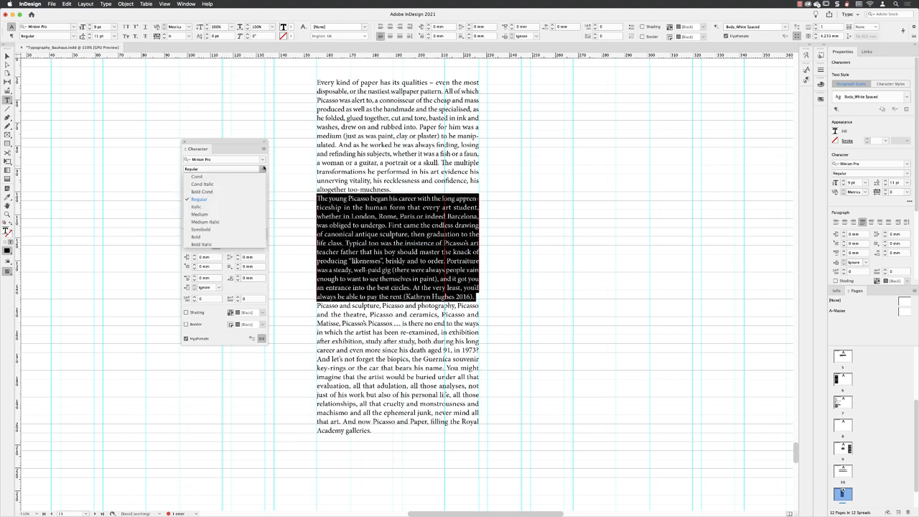
{"action": "left_click", "coordinate": [195, 207]}
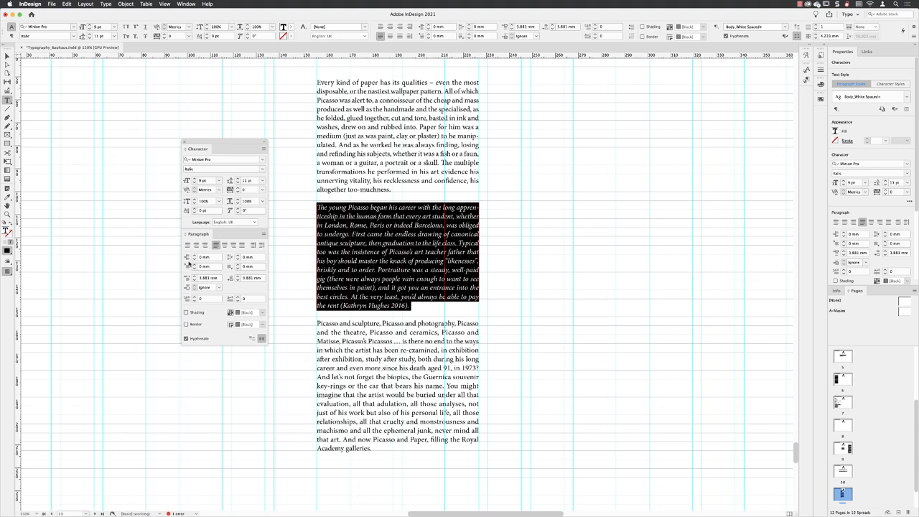
{"action": "left_click", "coordinate": [207, 257]}
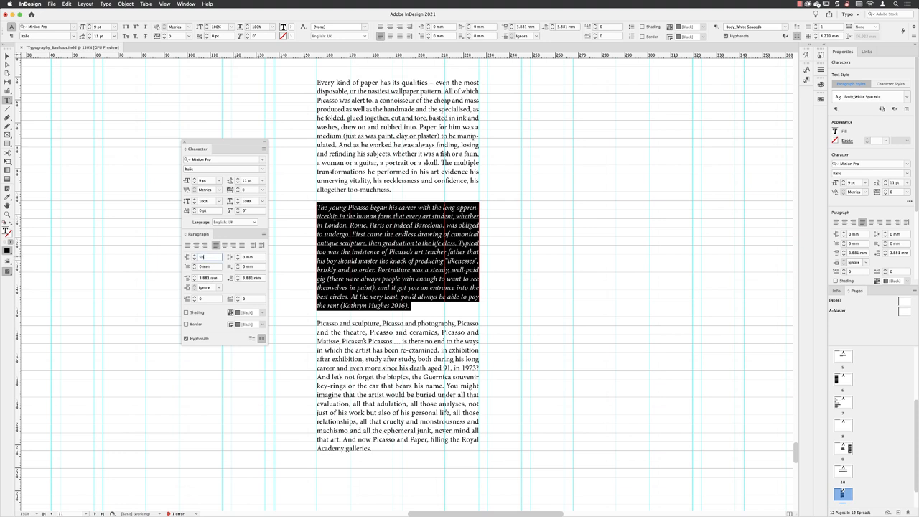